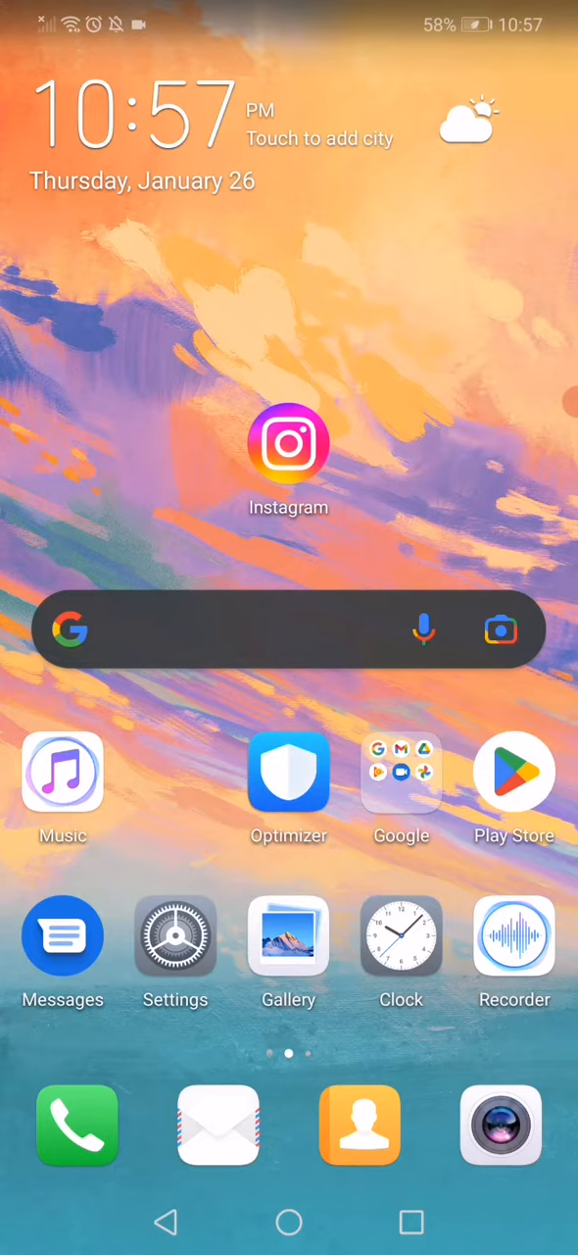
# - Open Settings from the home screen and reach the full Apps list
pyautogui.click(175, 937)
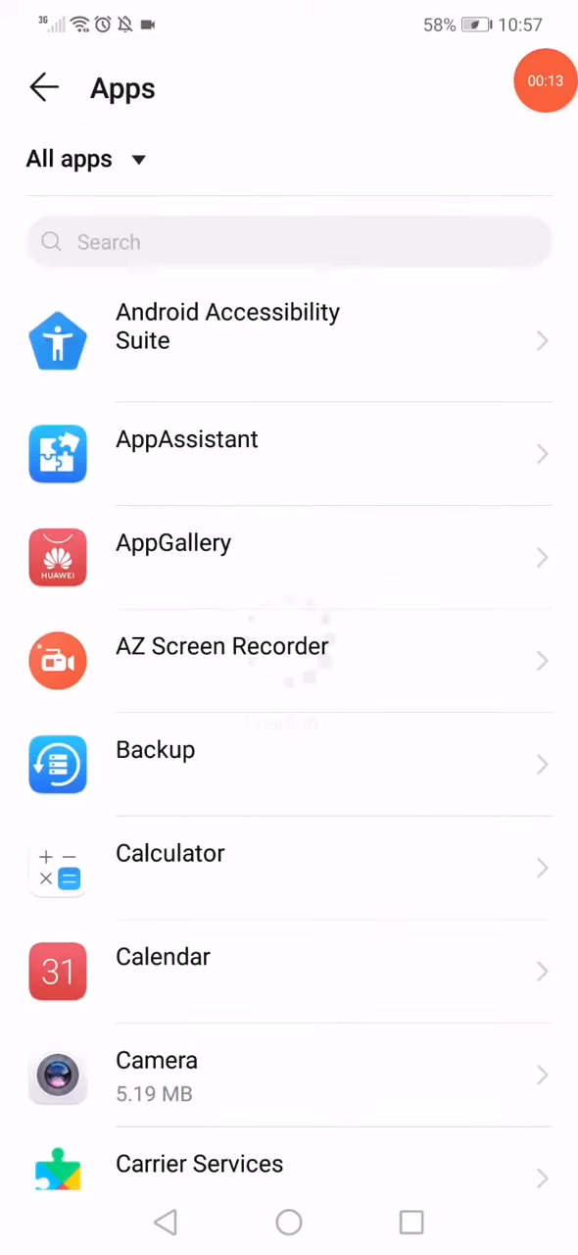
# - Open Instagram's app info from the Apps list and check its permissions
pyautogui.scroll(-3)
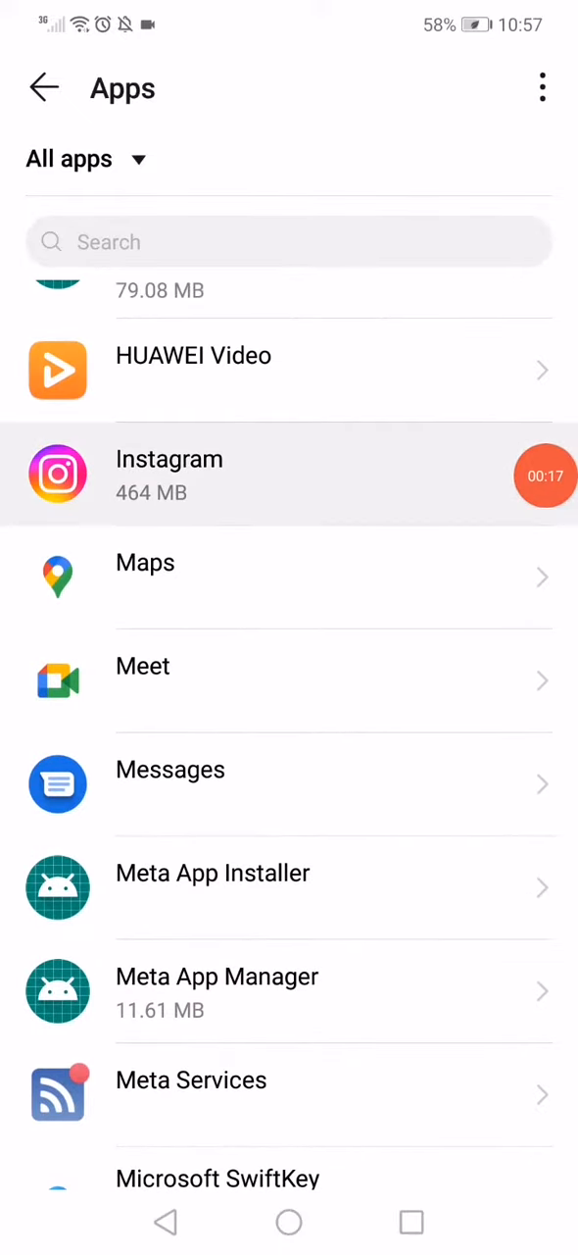
pyautogui.click(169, 475)
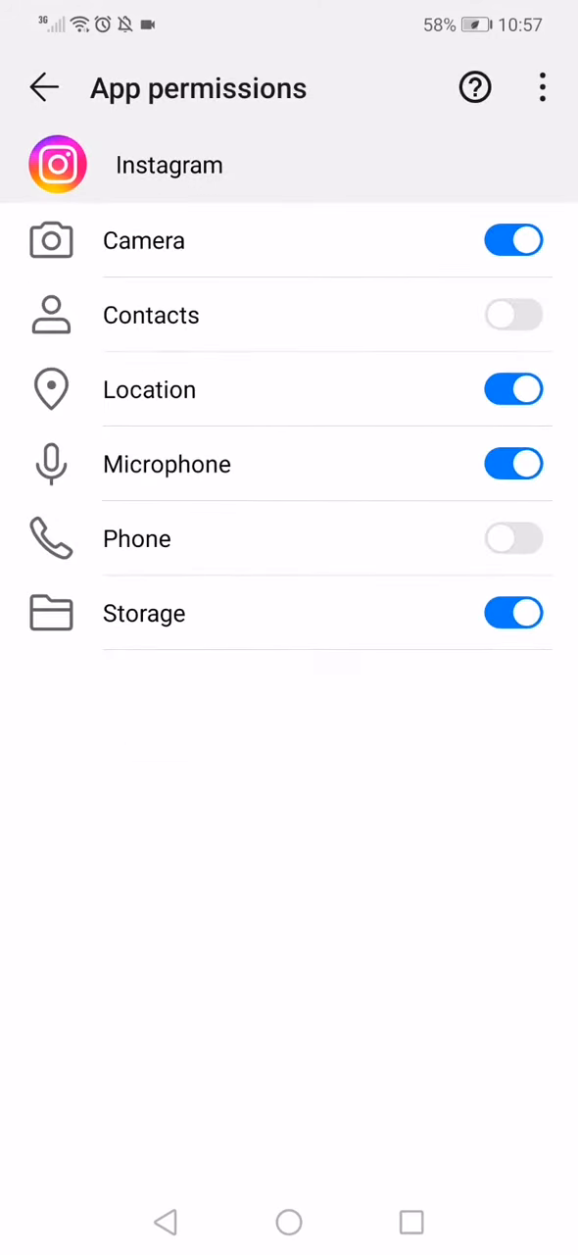
pyautogui.click(43, 88)
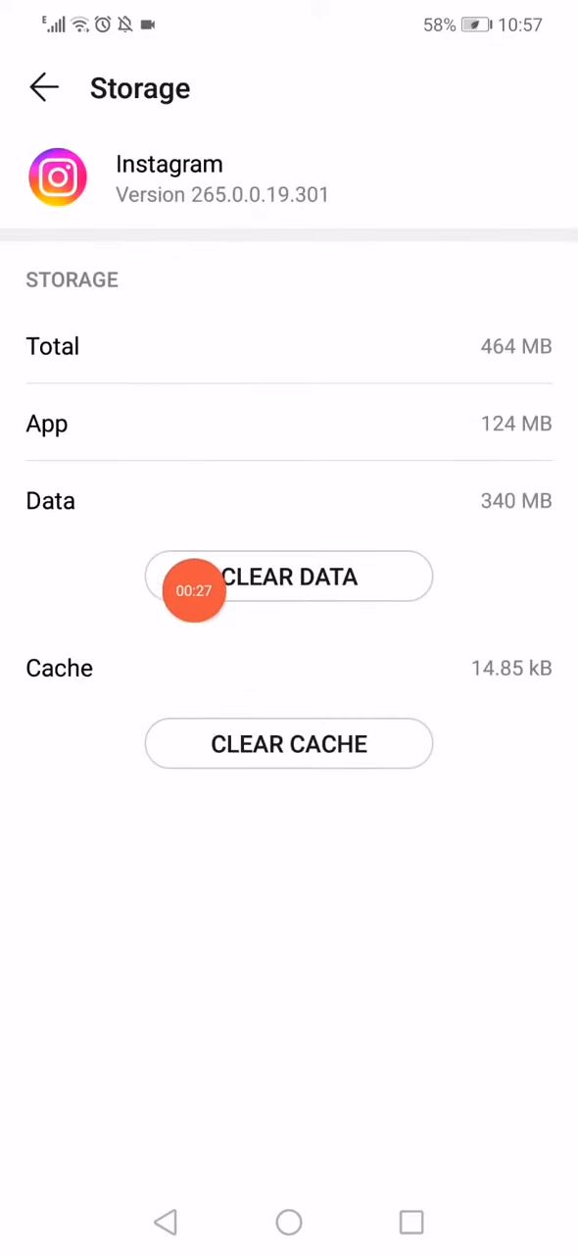
# - Clear Instagram's data, check its power usage, and return to the Apps list
pyautogui.click(289, 577)
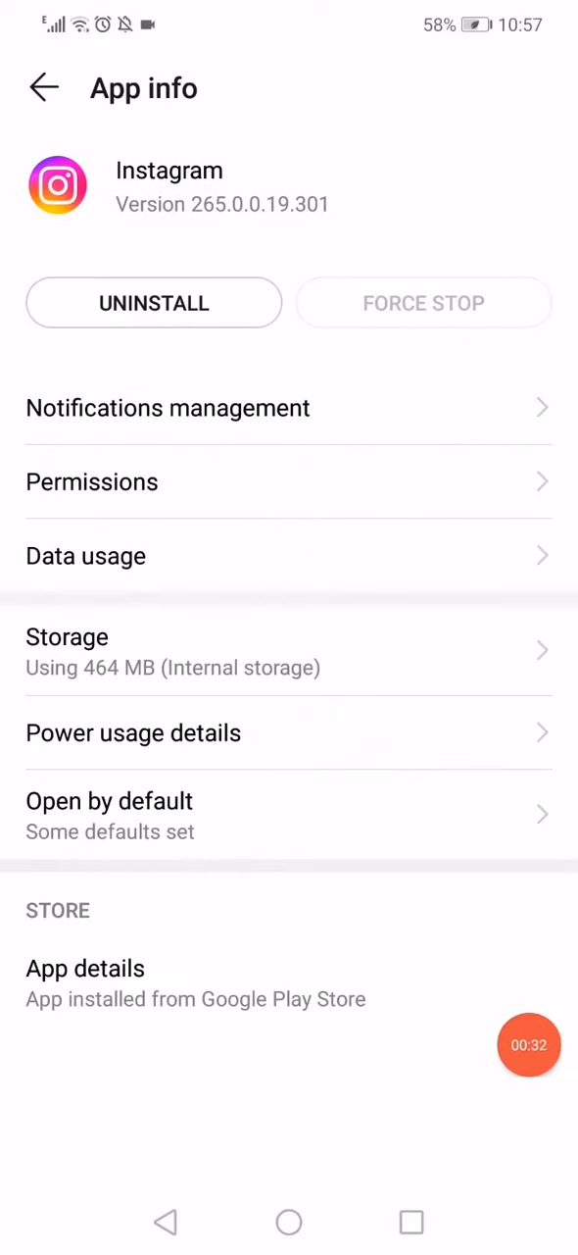
pyautogui.click(133, 732)
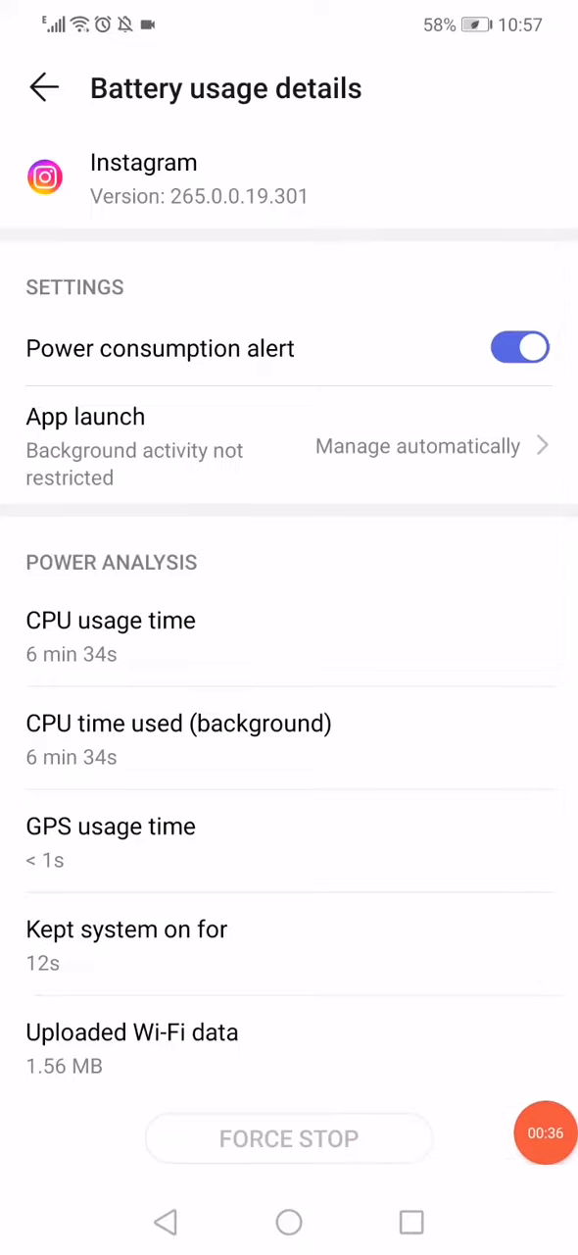
pyautogui.click(44, 87)
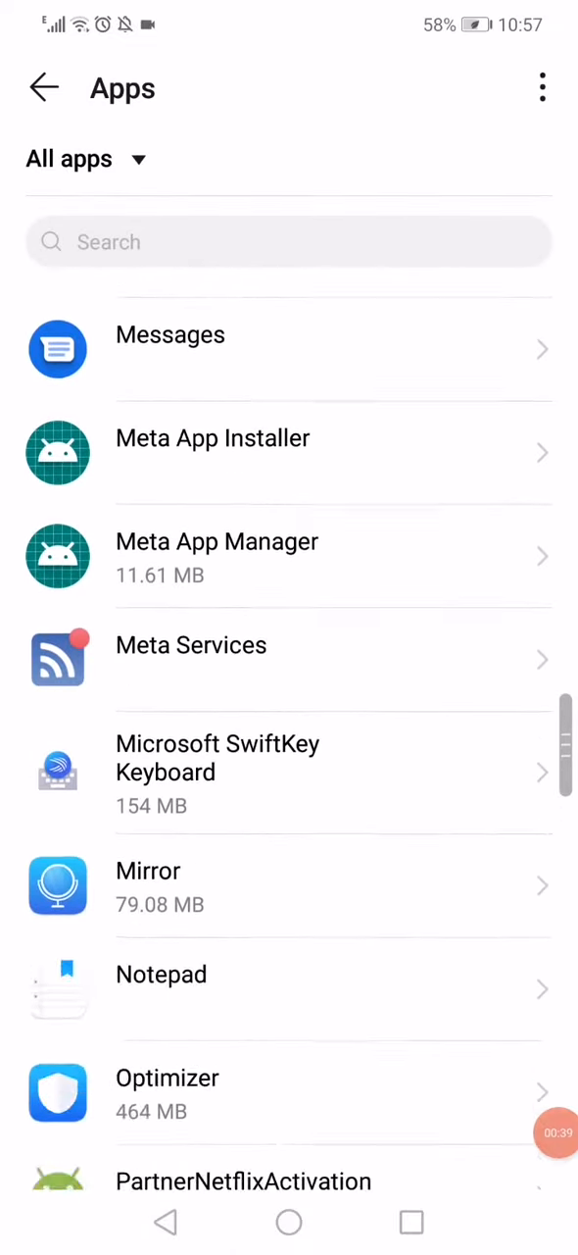
# - Find Facebook in the Apps list, force-stop it, and return to Apps
pyautogui.scroll(3)
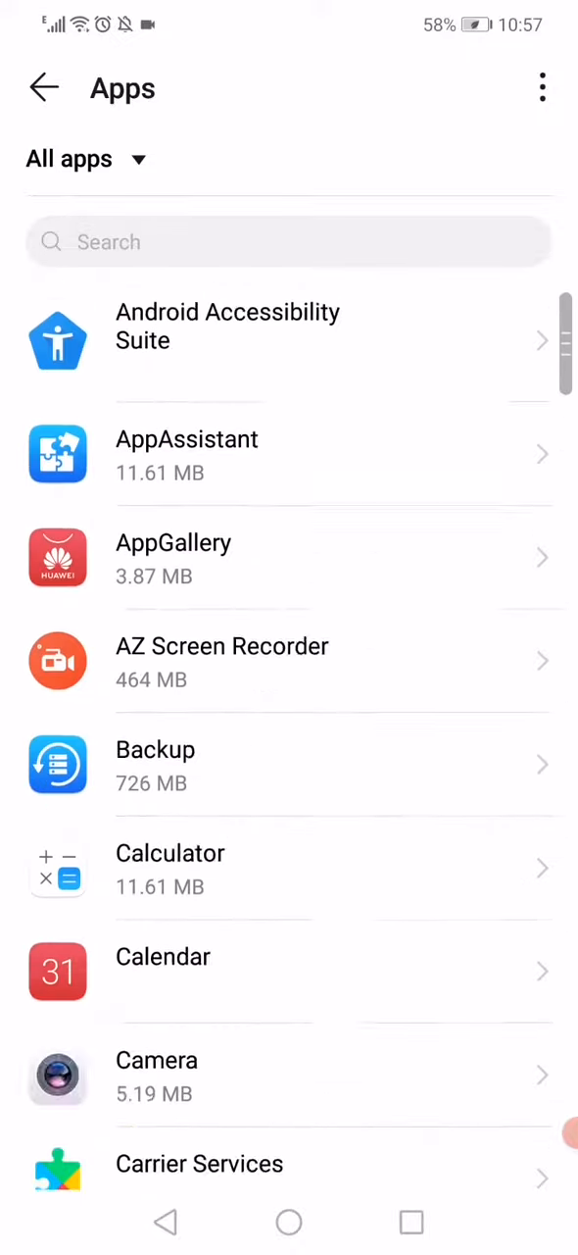
pyautogui.scroll(-3)
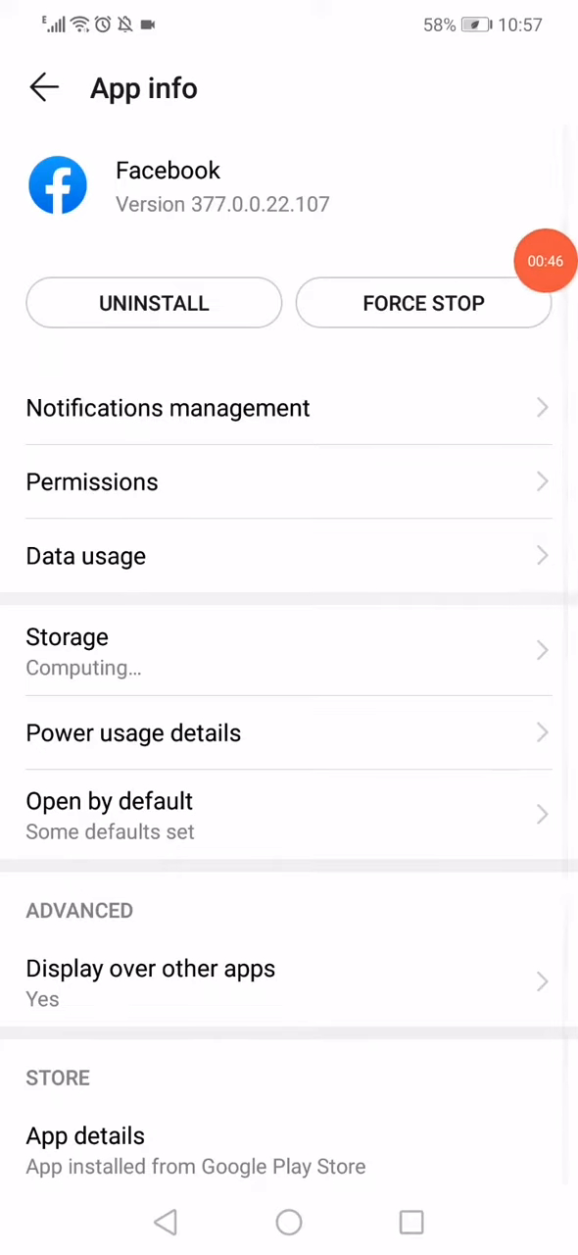
pyautogui.click(43, 87)
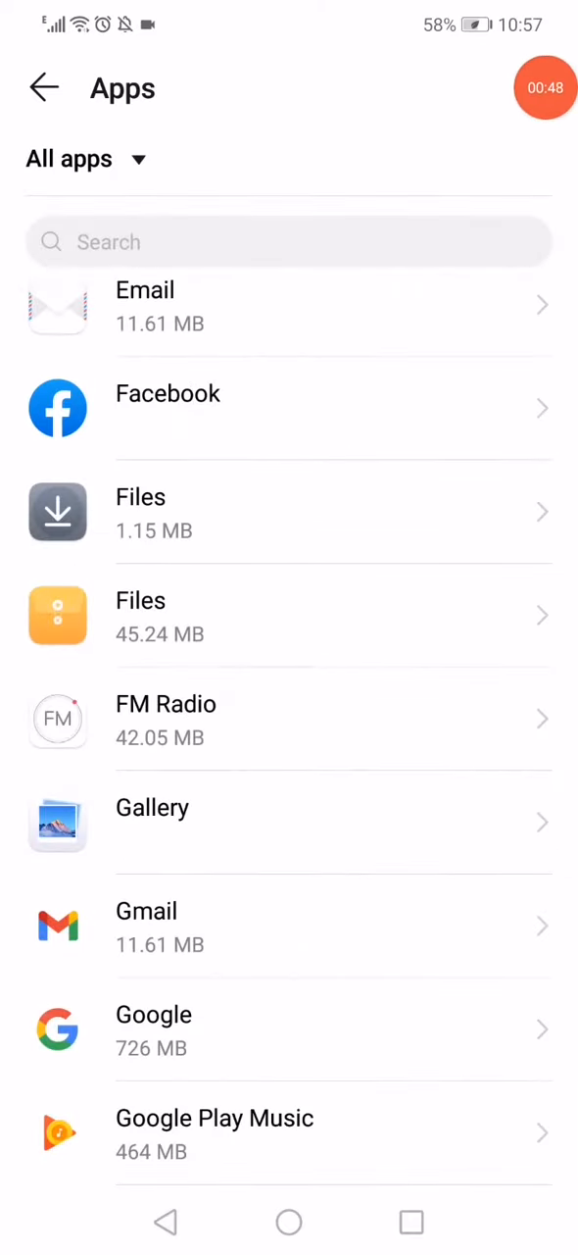